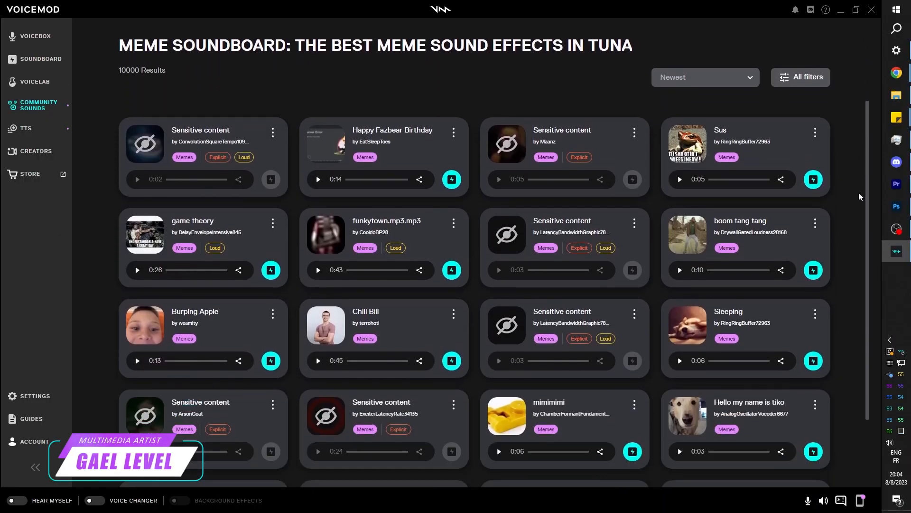
Install Voicemod Recorder from the Web Store page and pin it in Chrome's Extensions menu.
scroll(down, 3)
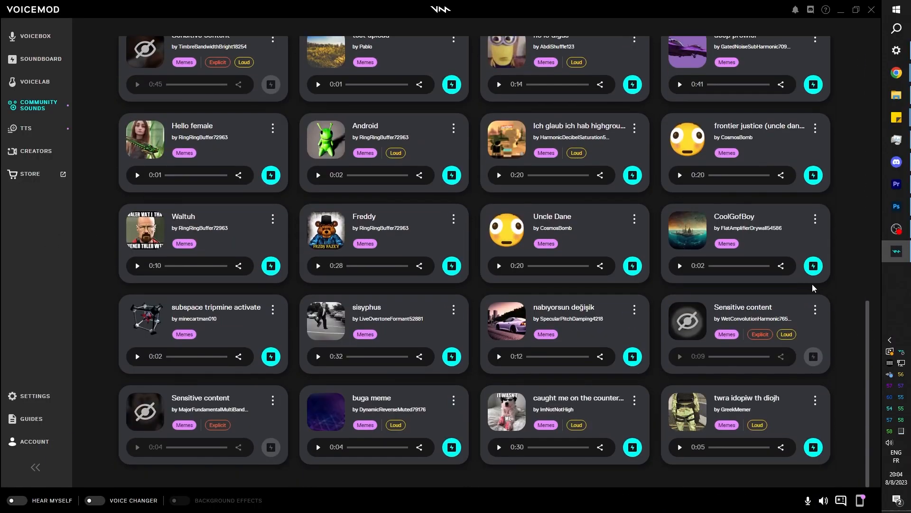
scroll(down, 3)
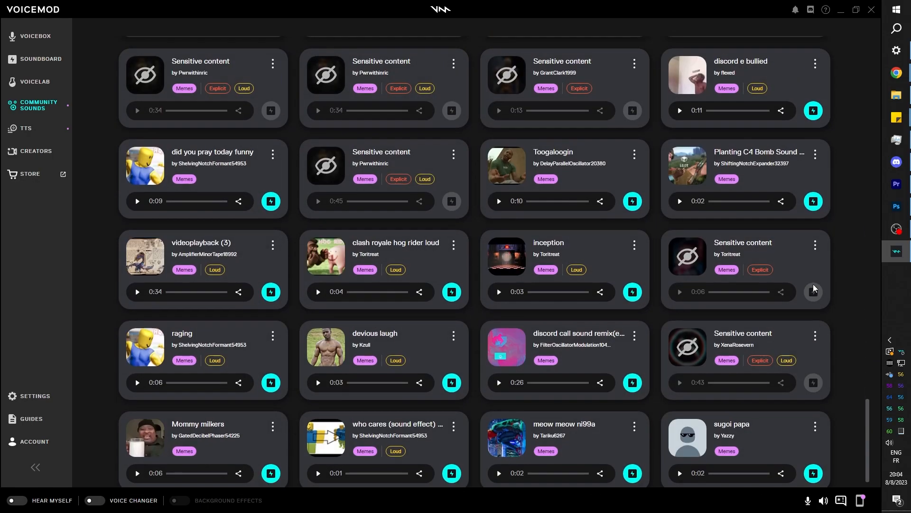
scroll(down, 3)
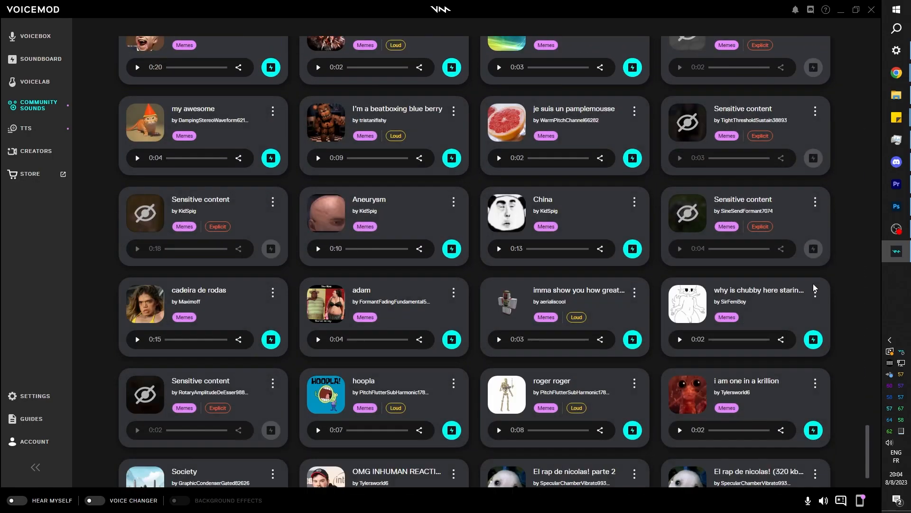
click(41, 59)
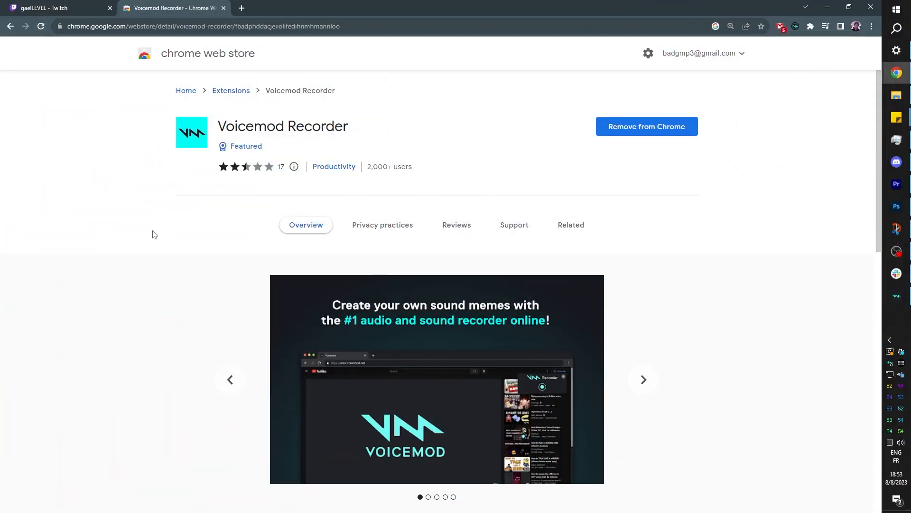
mouse_move(474, 192)
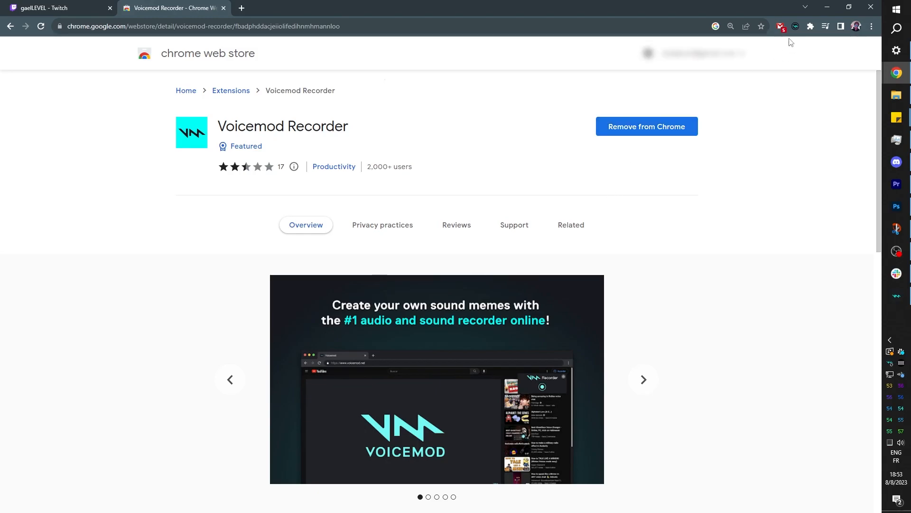
click(58, 8)
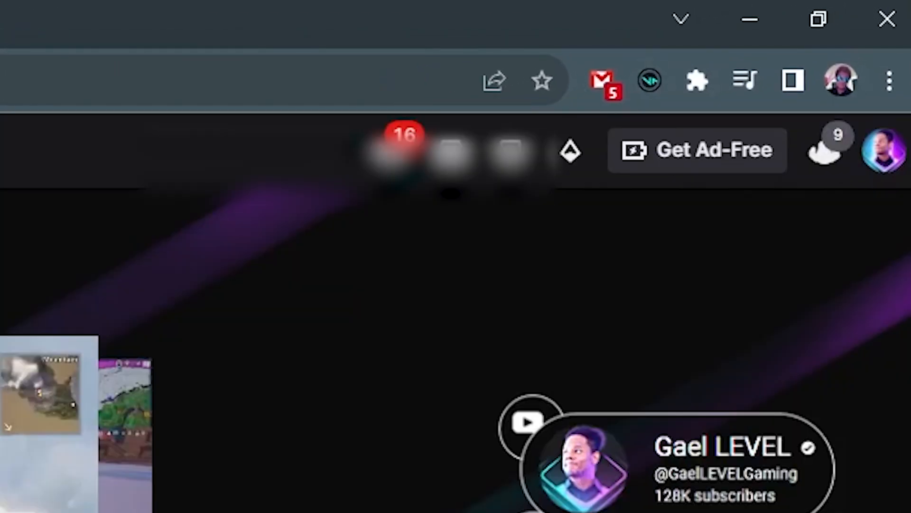
click(649, 81)
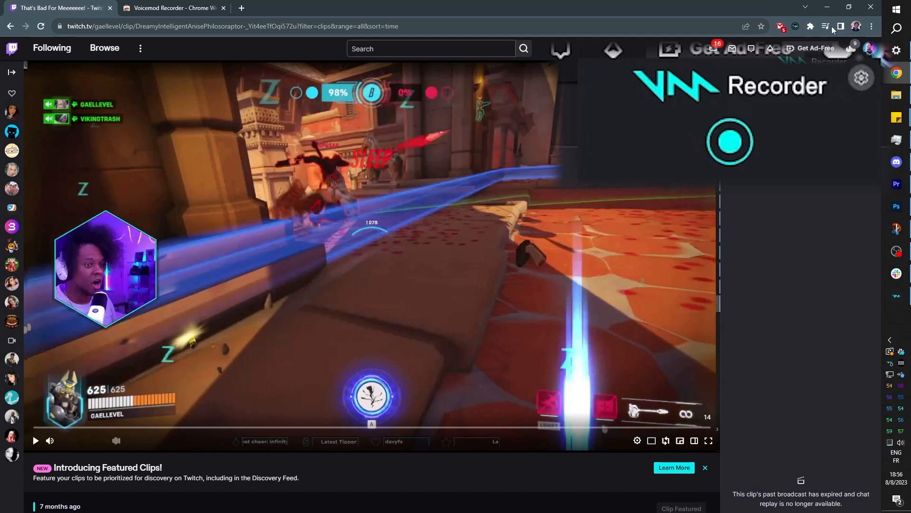
mouse_move(21, 495)
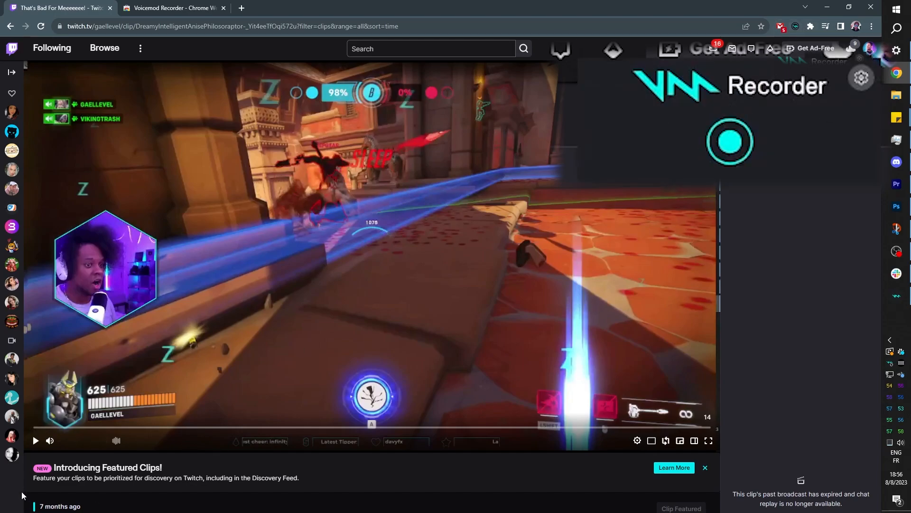
Play the Twitch clip and record the two-second scream with Voicemod Recorder.
click(35, 440)
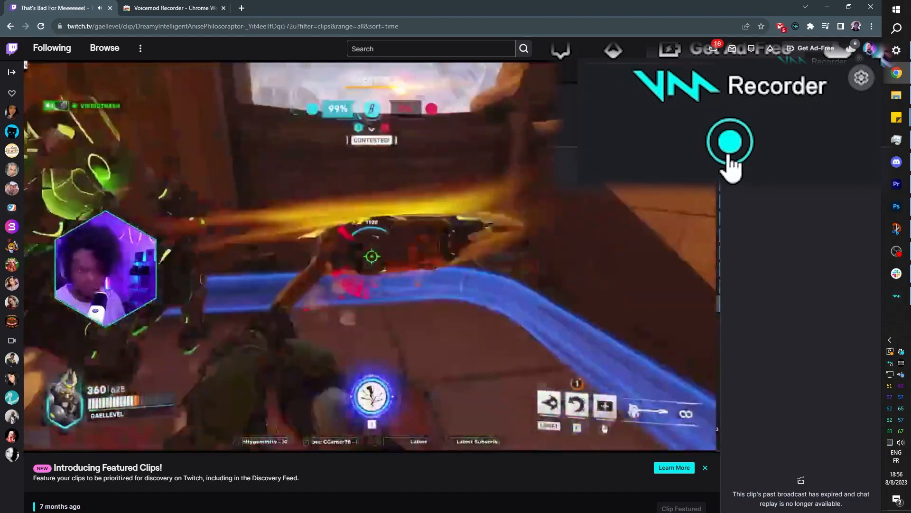
click(730, 142)
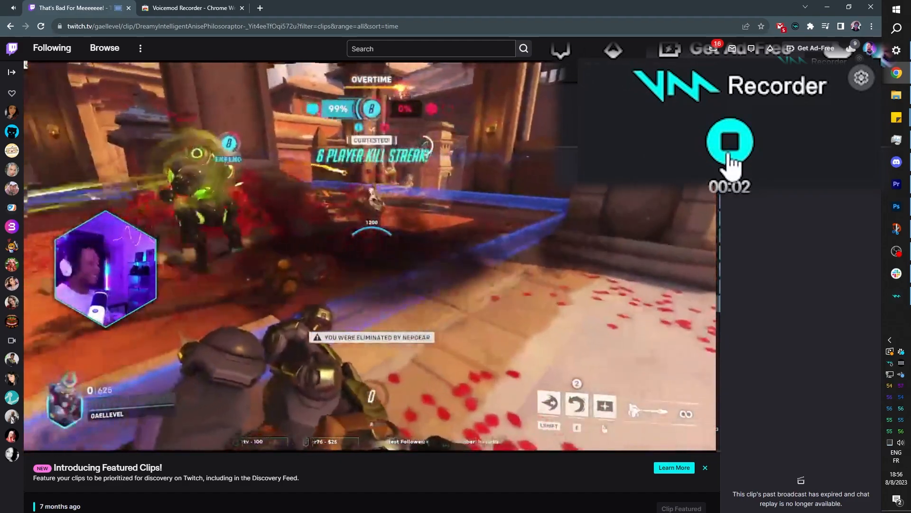
click(730, 143)
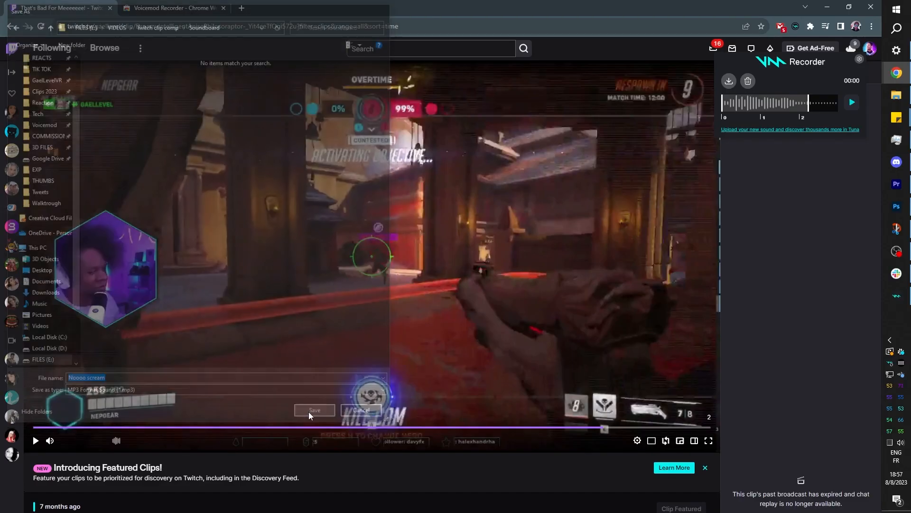
Save Noooo scream.mp3, play it back from downloads, then go to the Tuna upload page.
click(314, 410)
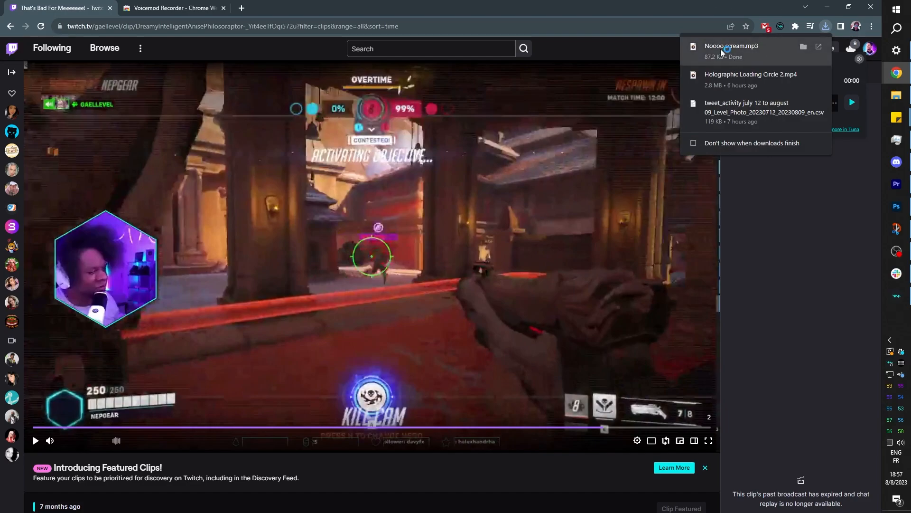
click(732, 45)
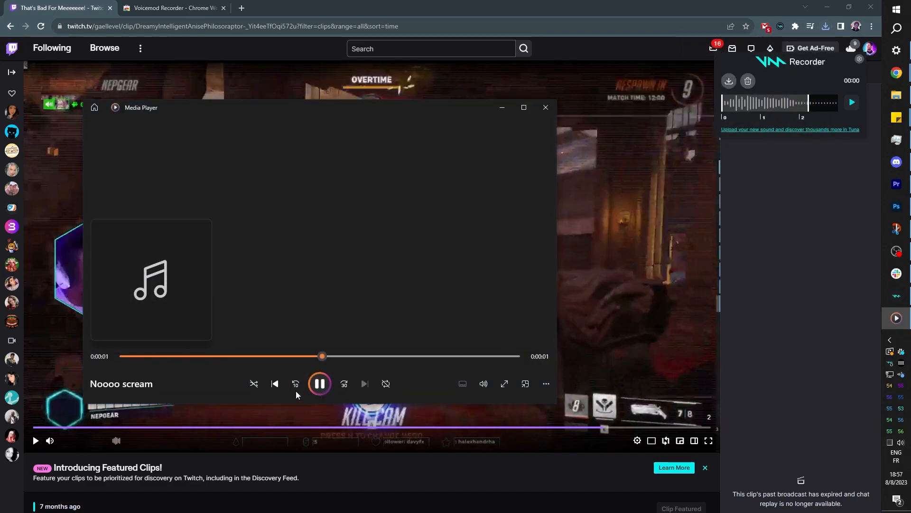
click(545, 107)
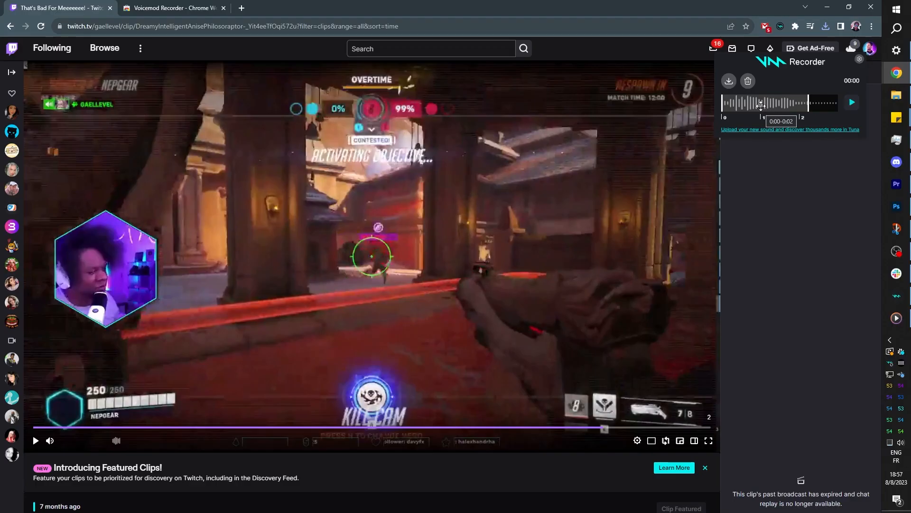
mouse_move(743, 131)
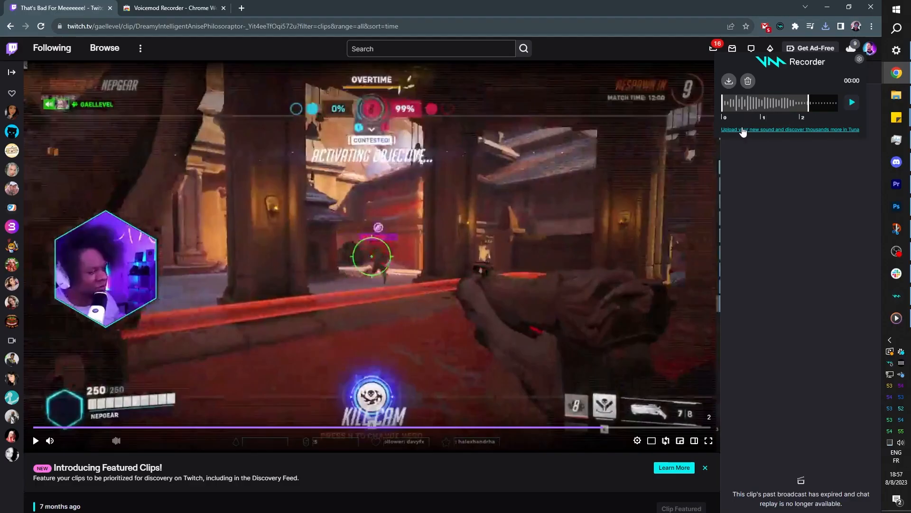
click(789, 129)
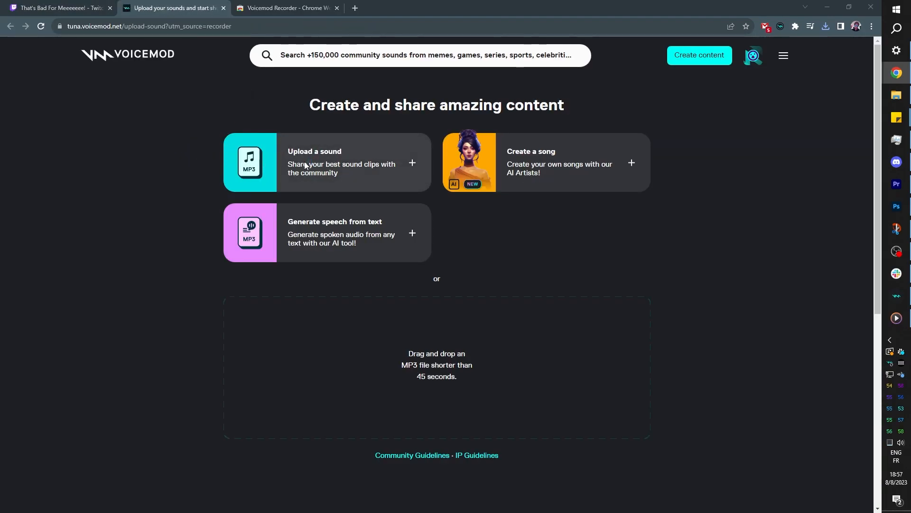
Upload Noooo scream.mp3 to Tuna, trim it to the scream and begin adding tags.
click(315, 162)
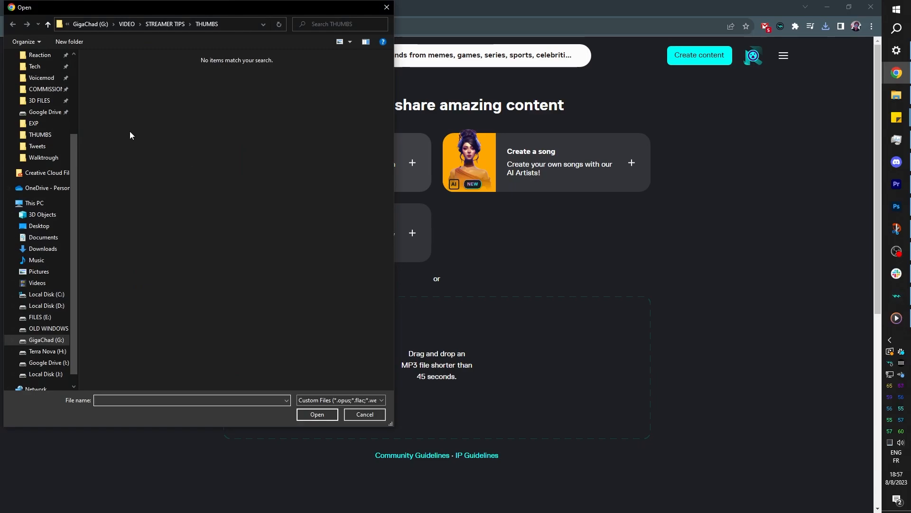
click(317, 415)
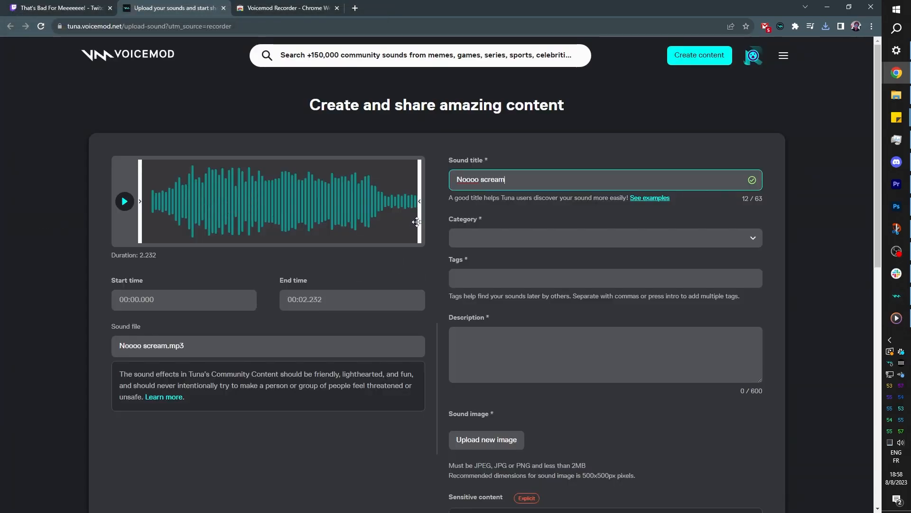
drag(419, 201, 389, 200)
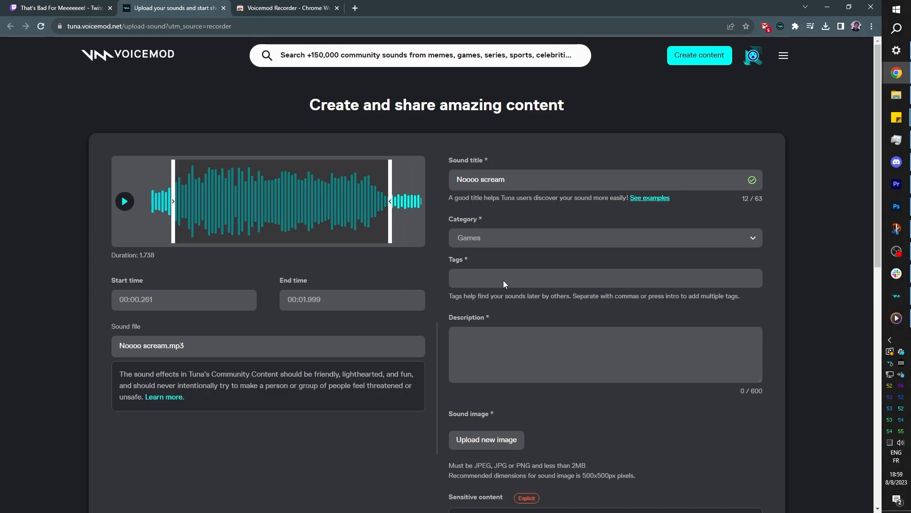
click(486, 440)
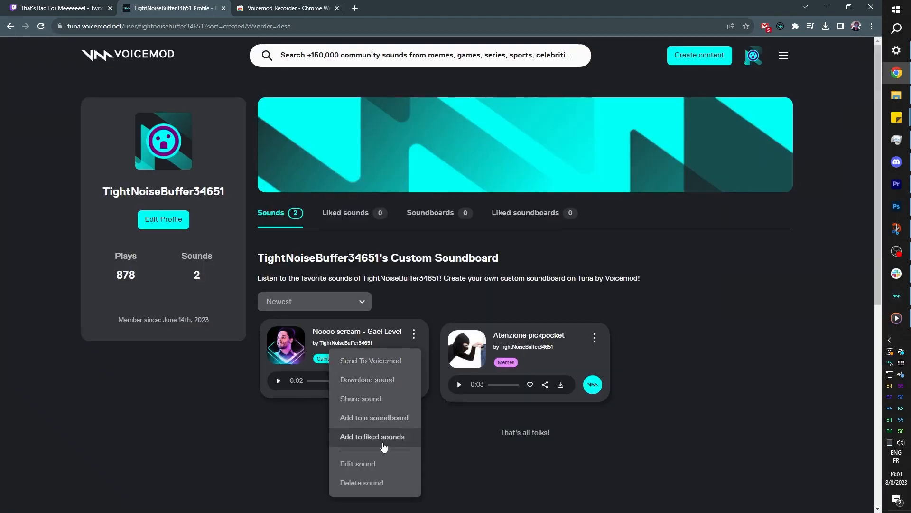
Send Noooo scream - Gael Level from its Tuna card to the Voicemod desktop app.
click(416, 408)
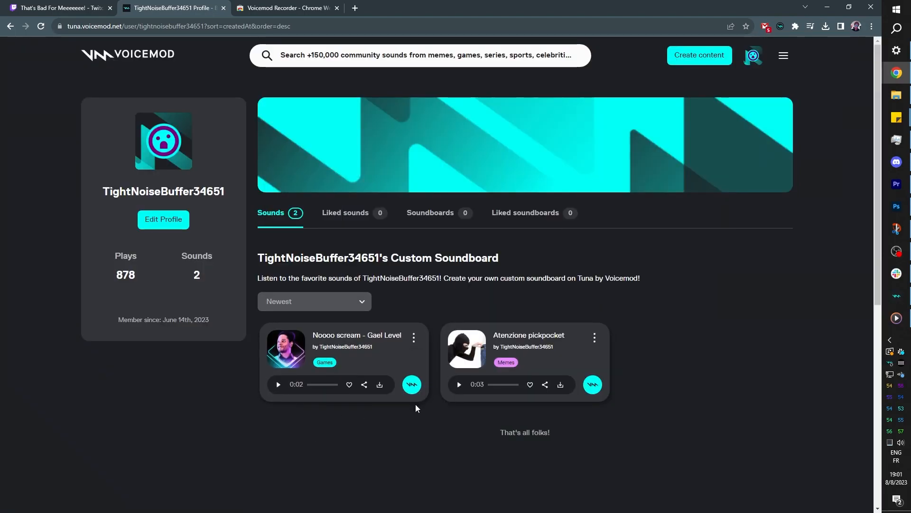
click(411, 384)
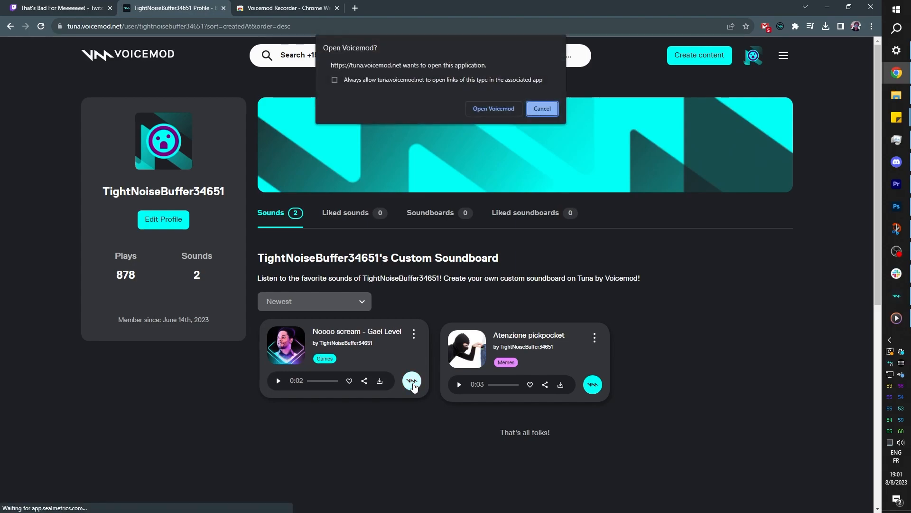
click(541, 108)
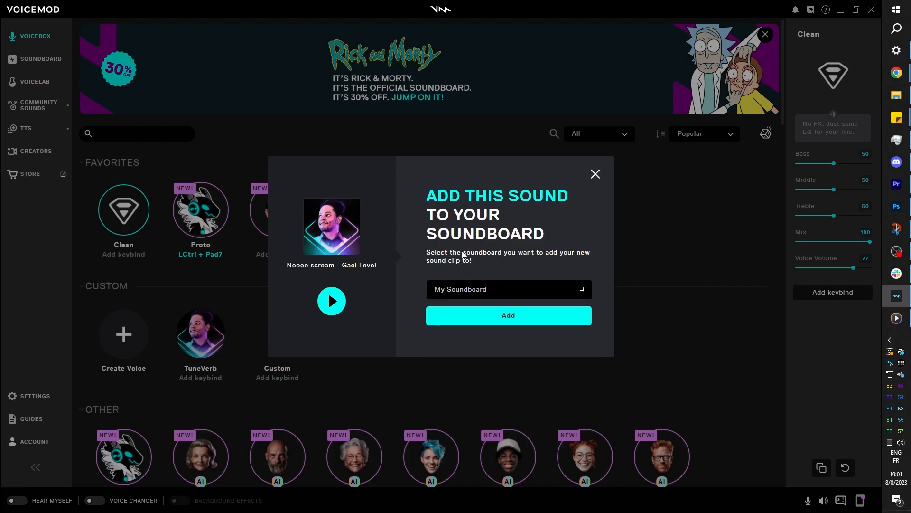
Add Noooo scream - Gael Level to My Soundboard, preview it, and head to Community Sounds.
click(507, 316)
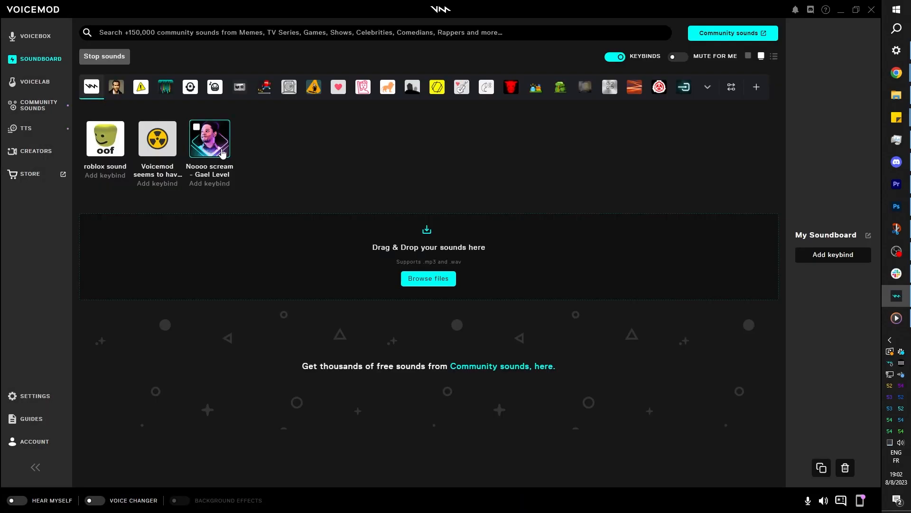
click(209, 139)
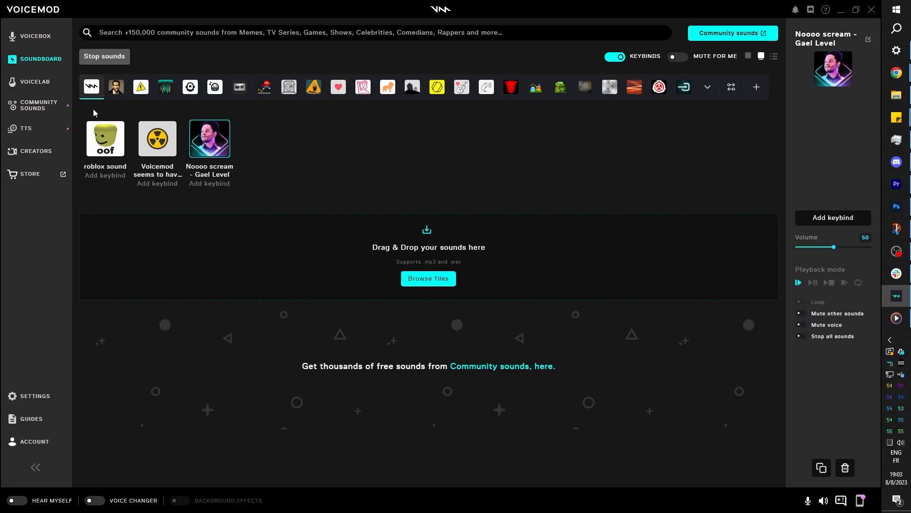
click(39, 105)
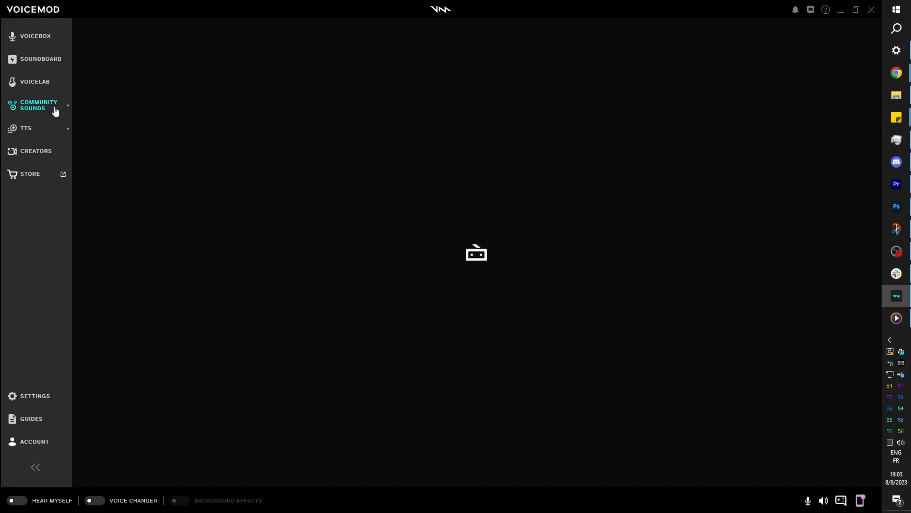
Search community sounds for 'gael level' and play the Noooo scream - Gael Level result.
click(38, 104)
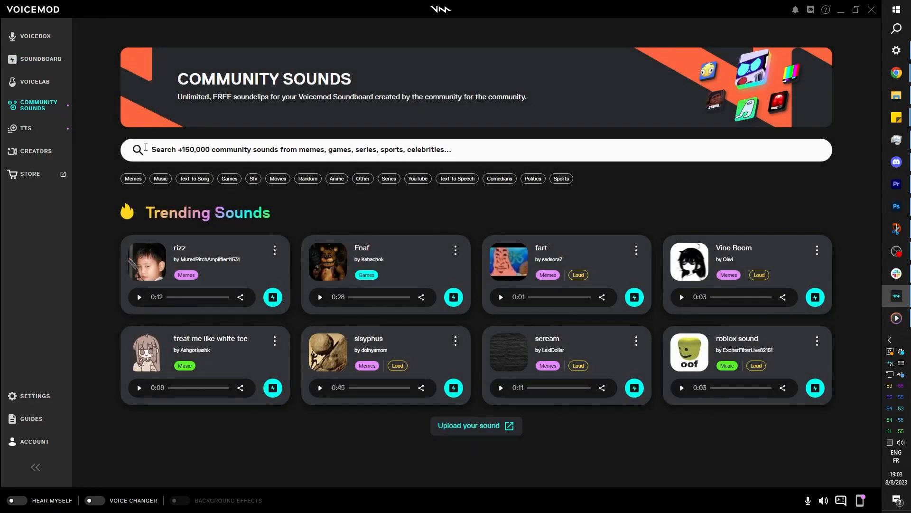
click(682, 387)
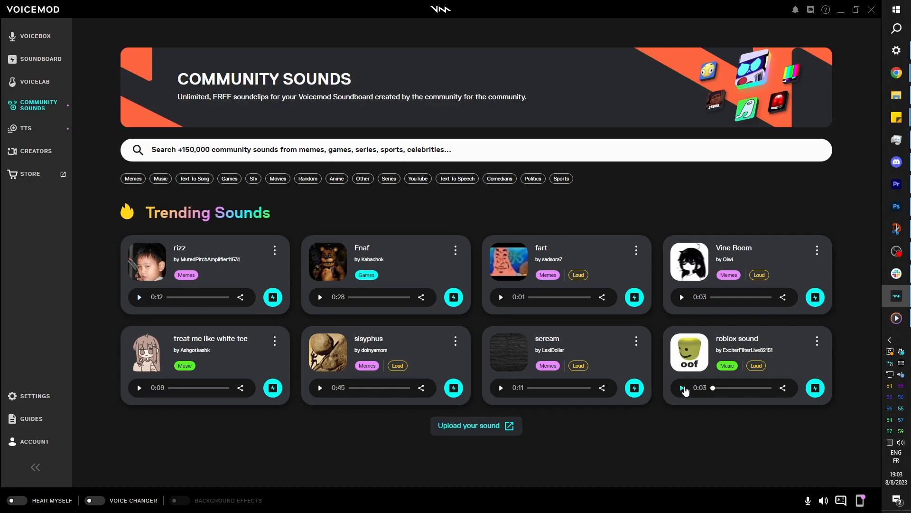
click(682, 388)
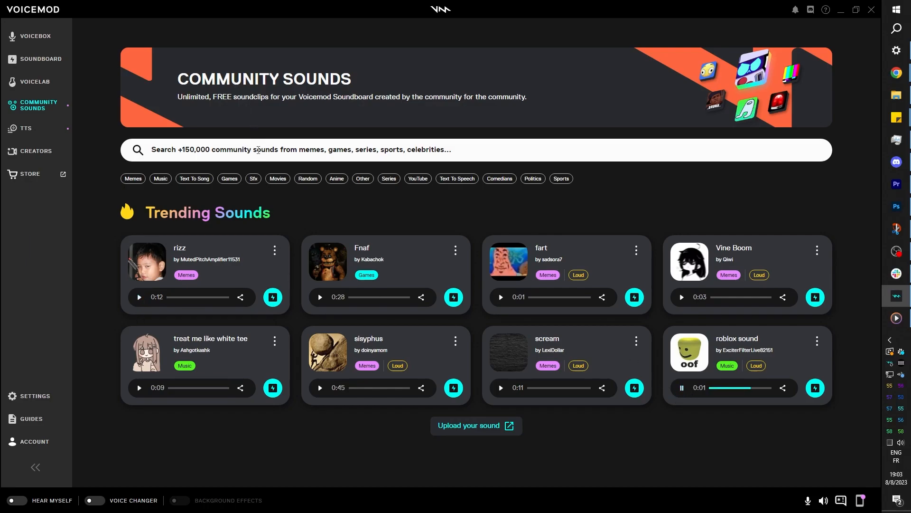
text(gael level)
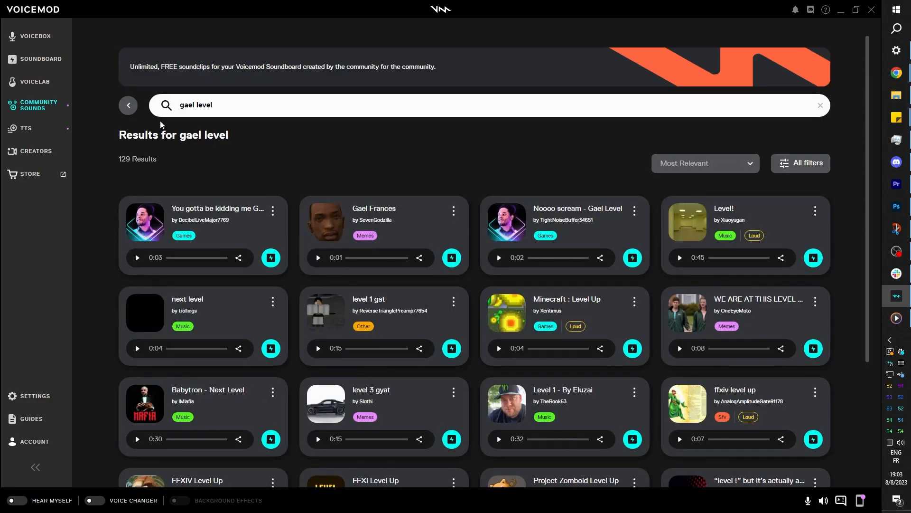
click(498, 257)
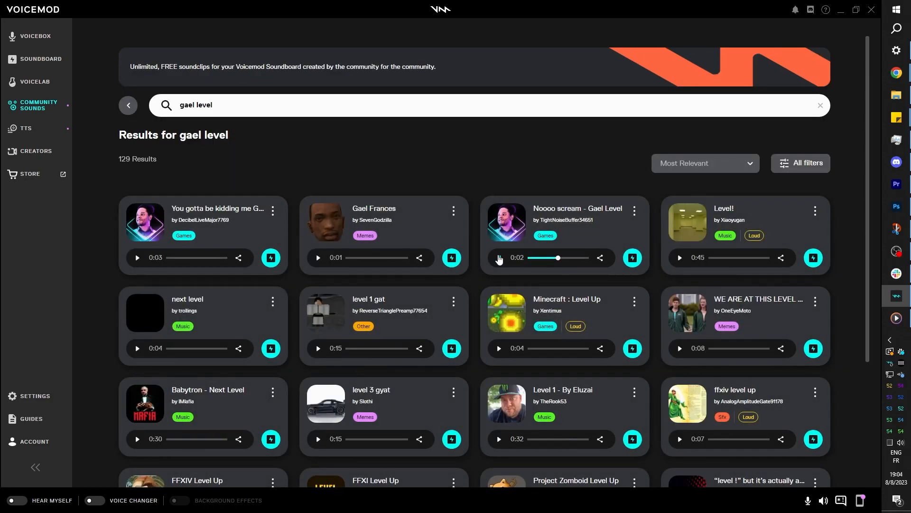